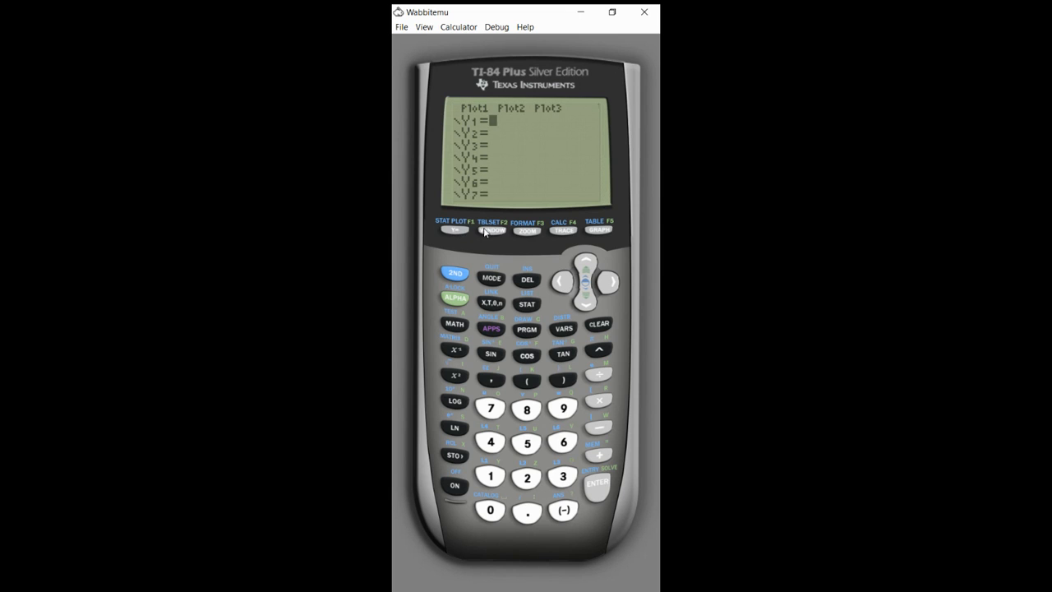
mouse_move(530, 417)
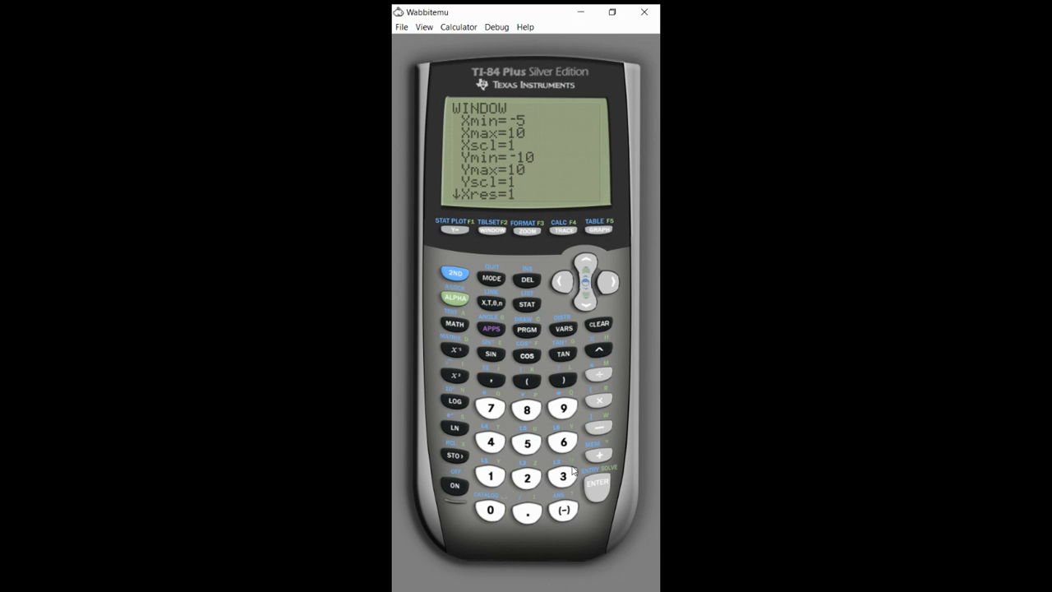
- Set the graph window Ymax to 4 and plot the function in the new window
left_click(598, 483)
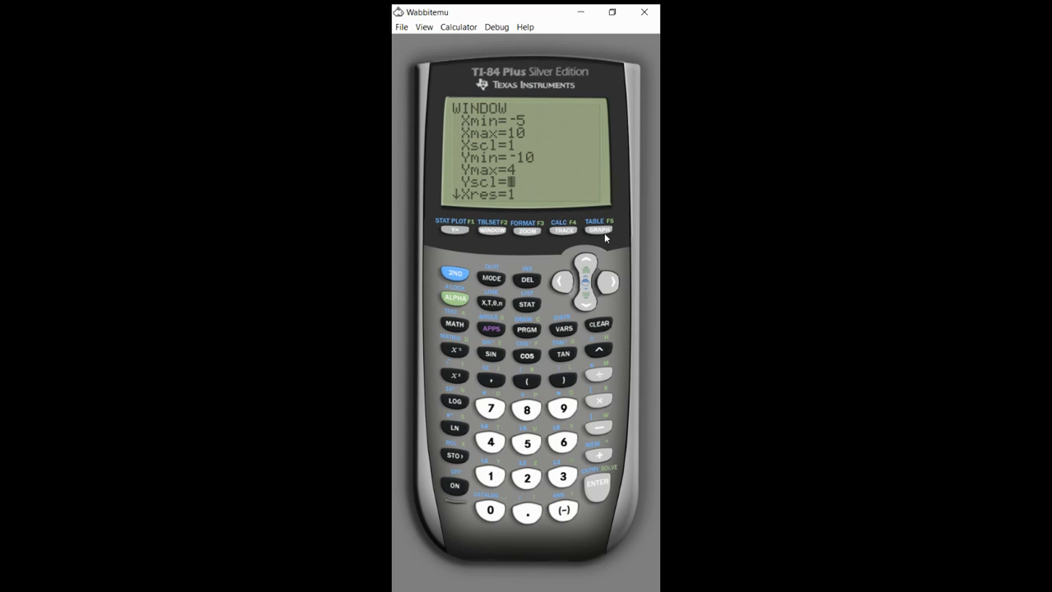
left_click(599, 230)
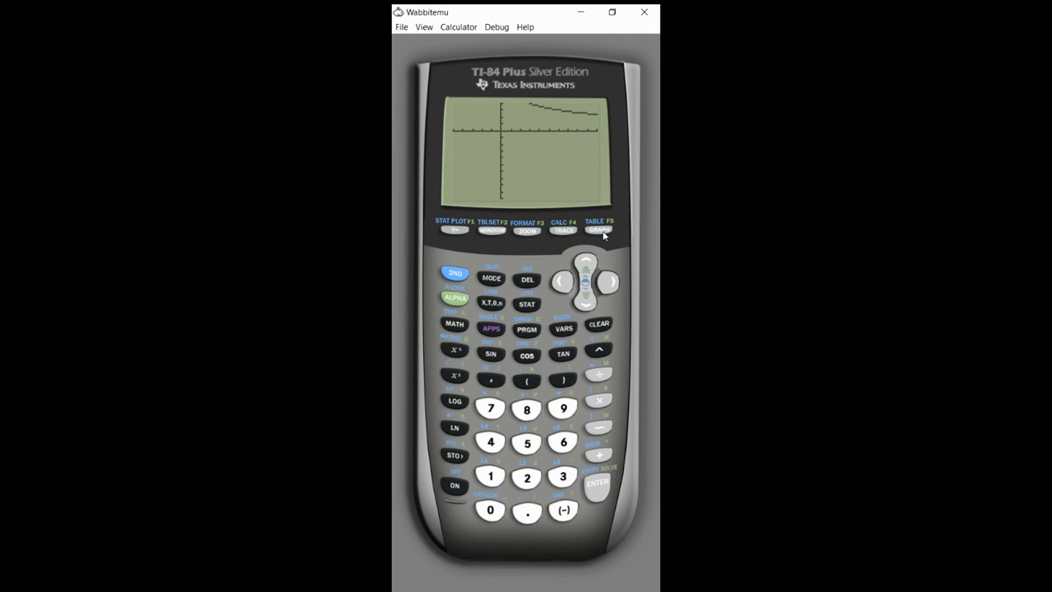
mouse_move(493, 231)
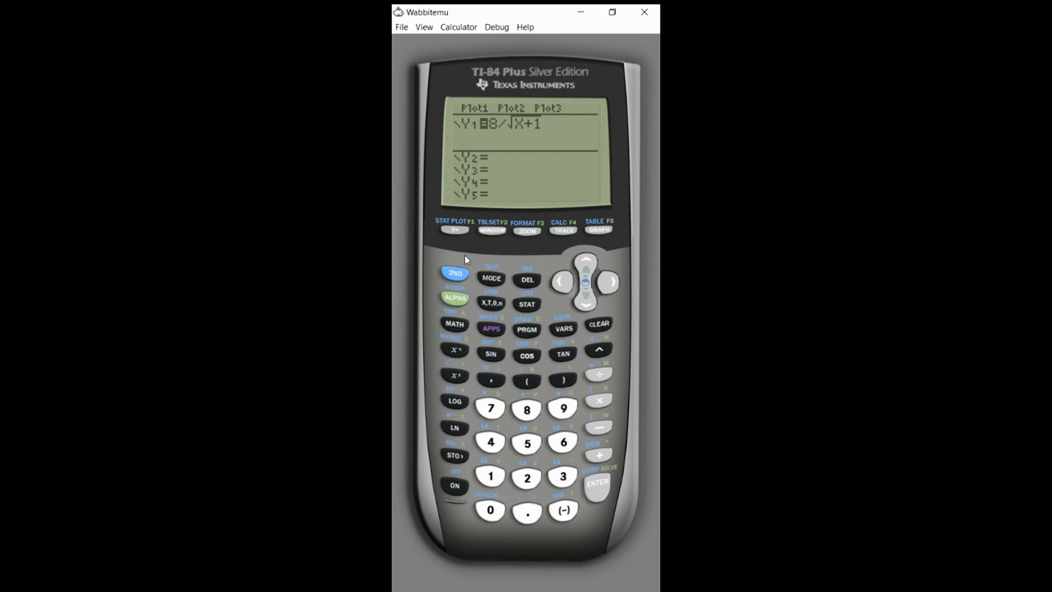
mouse_move(468, 249)
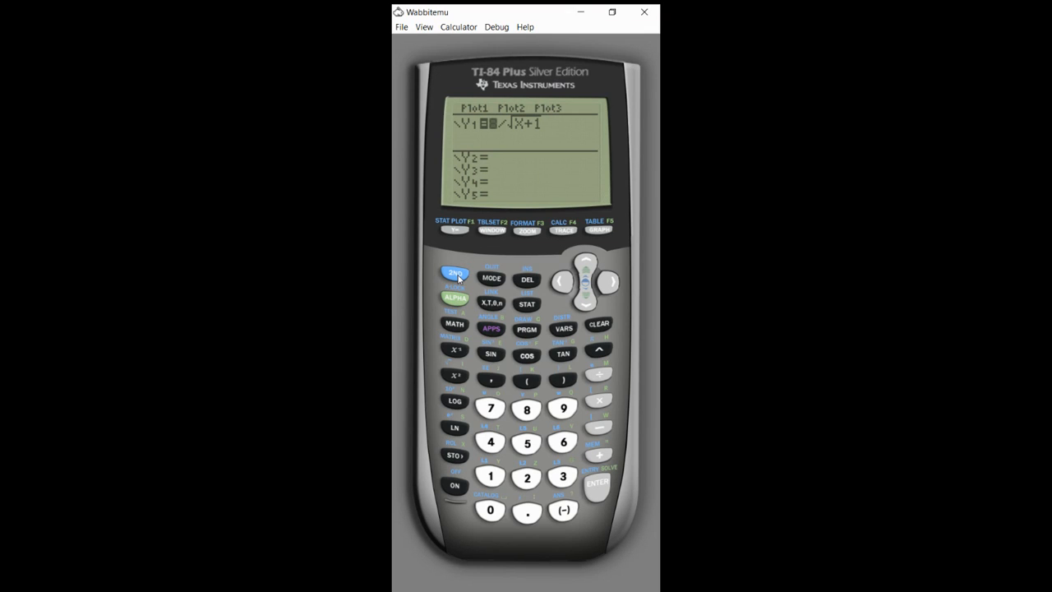
- Bring up the calculator memory menu leading to the RAM reset choices
left_click(526, 409)
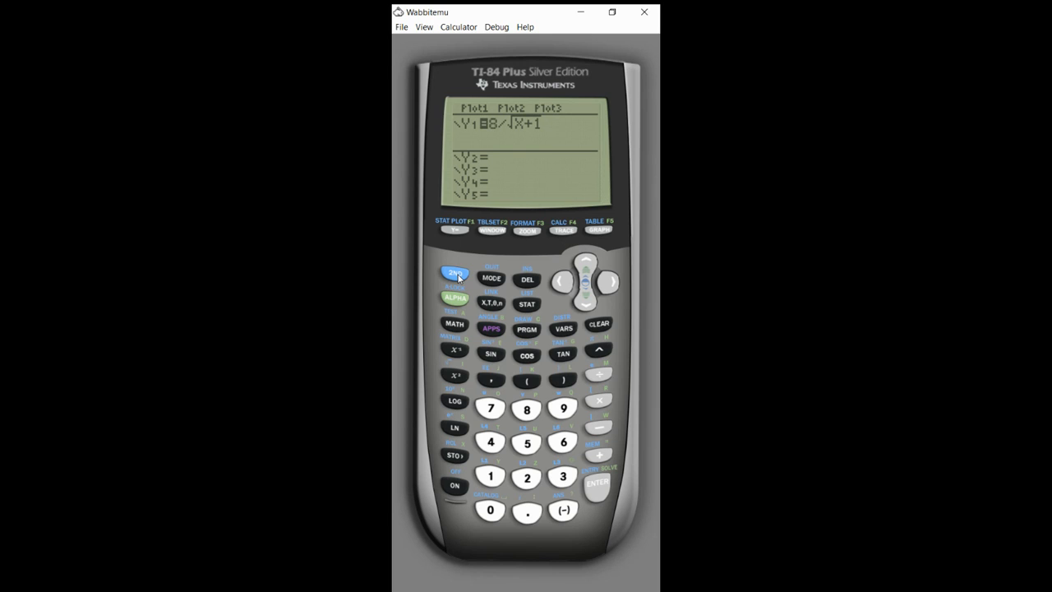
mouse_move(603, 465)
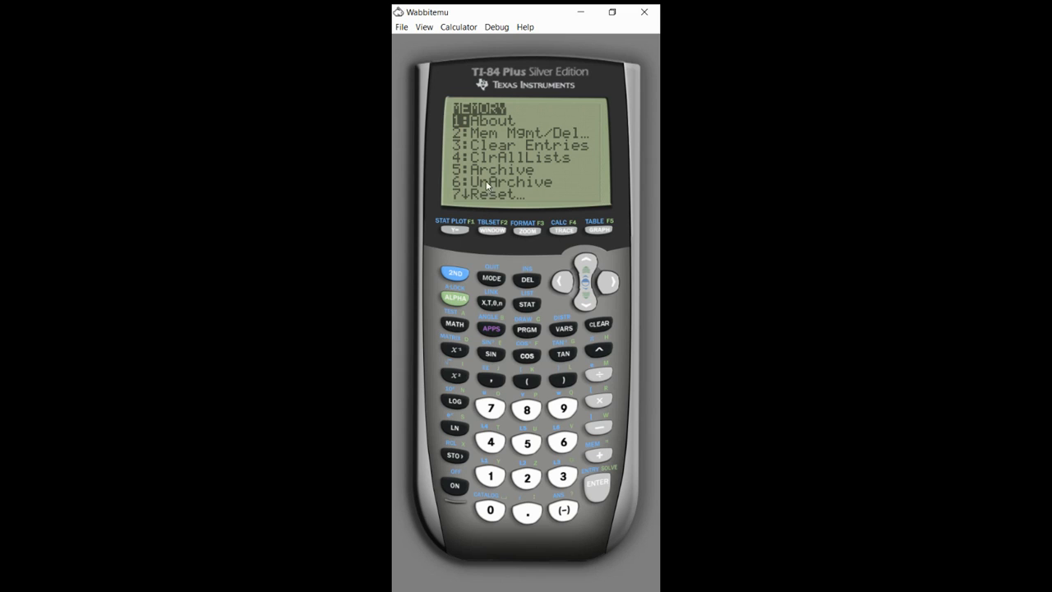
mouse_move(490, 410)
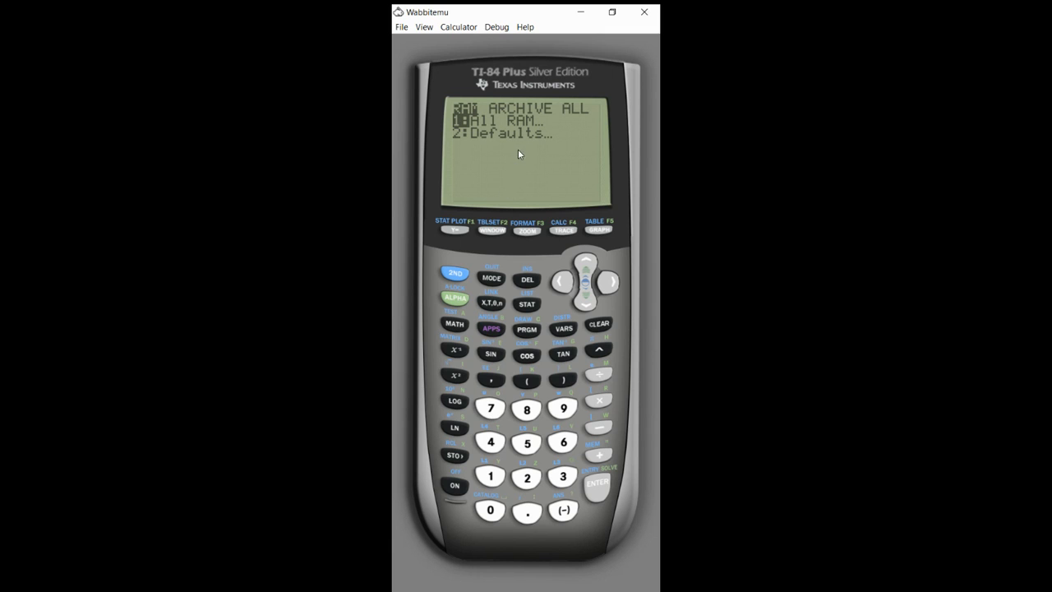
mouse_move(571, 264)
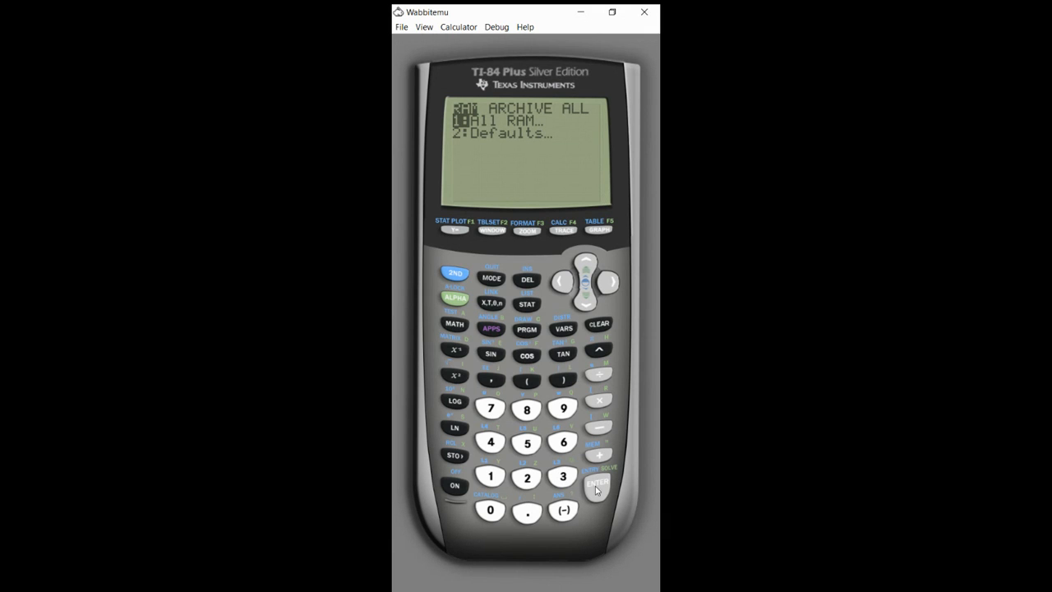
- Reset All RAM and confirm so the calculator reports 'RAM cleared'
left_click(598, 483)
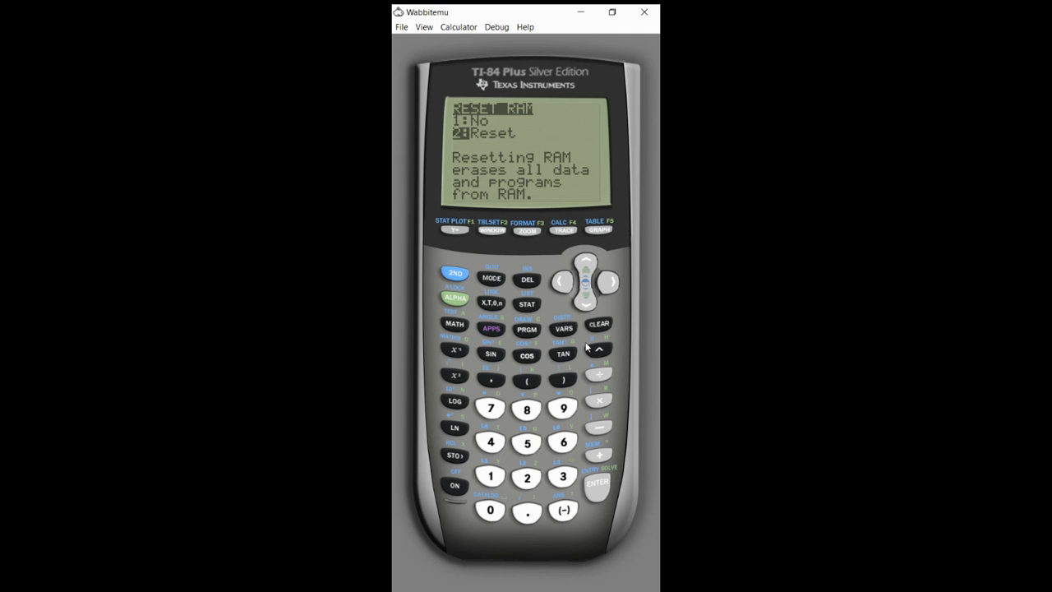
left_click(596, 483)
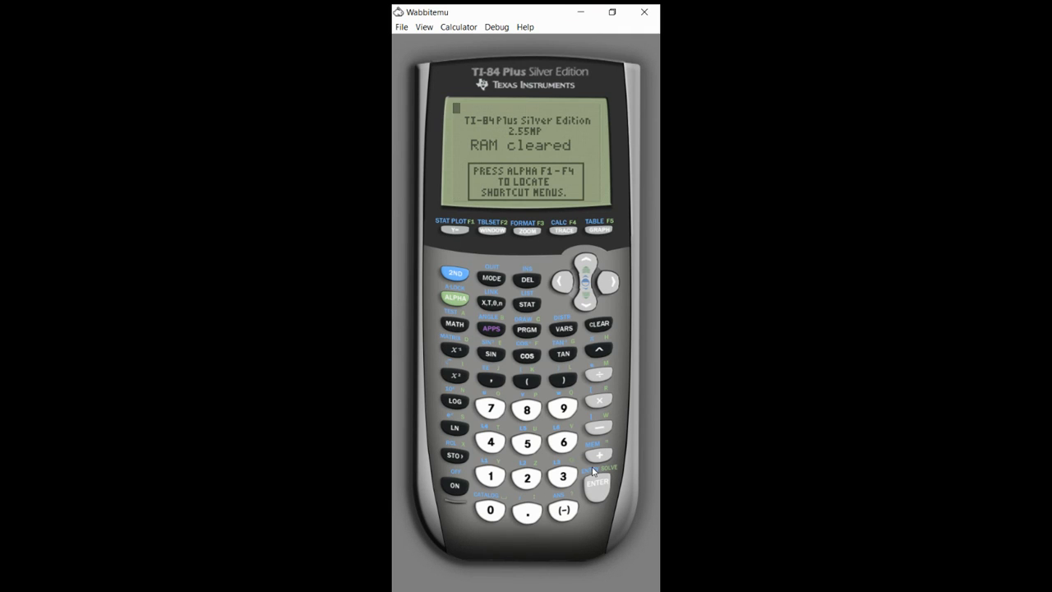
mouse_move(464, 228)
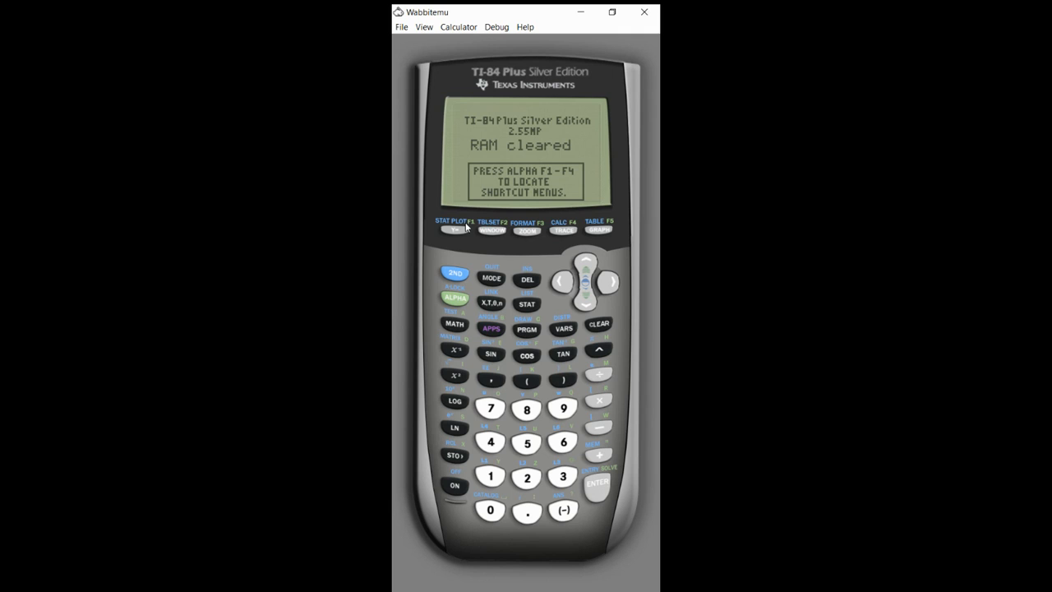